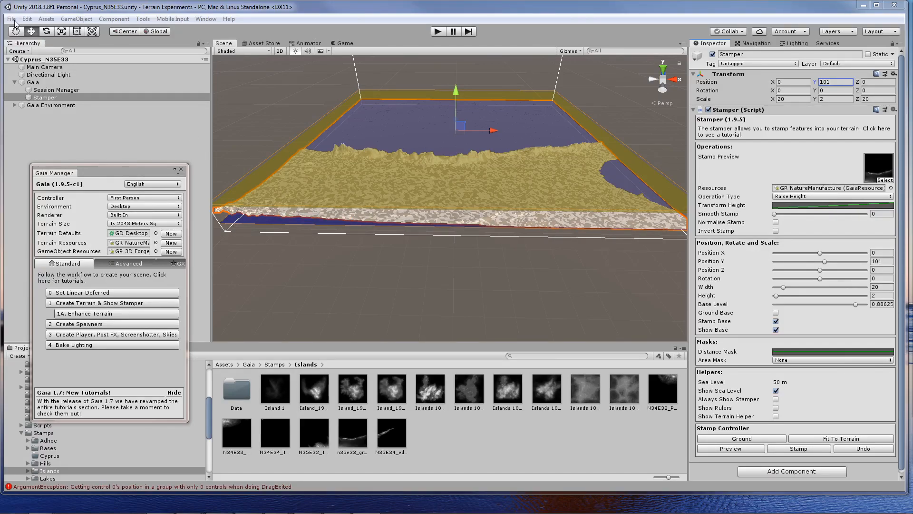
- Open the File menu to start a new empty scene
left_click(11, 18)
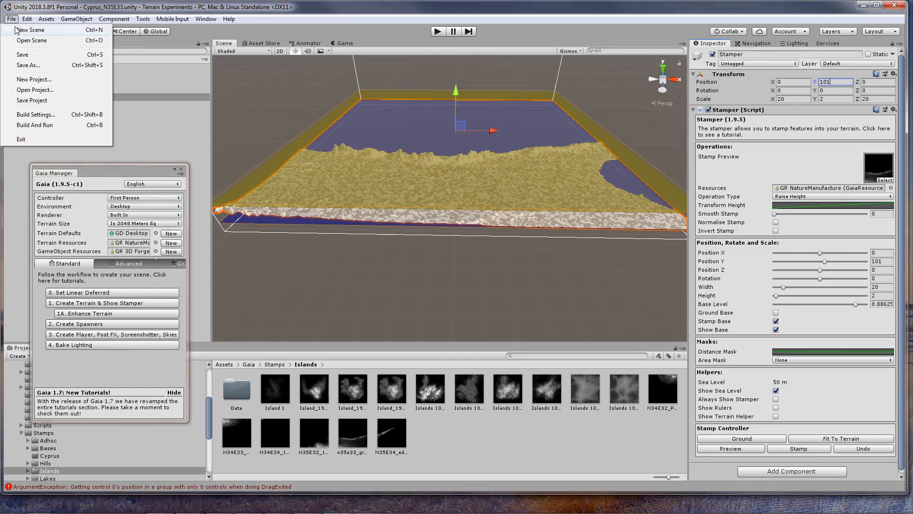
mouse_move(33, 79)
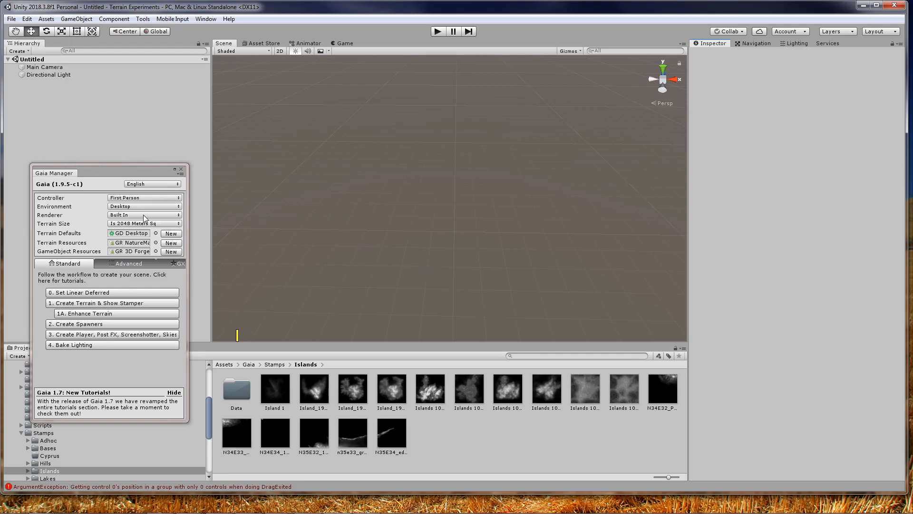
mouse_move(104, 305)
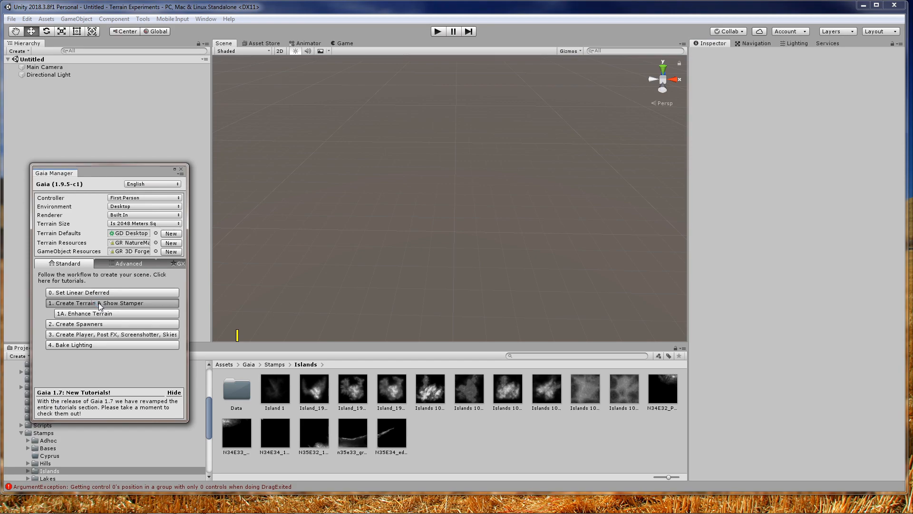
- Create a flat Gaia terrain with a Stamper from the Gaia Manager Standard tab
left_click(112, 303)
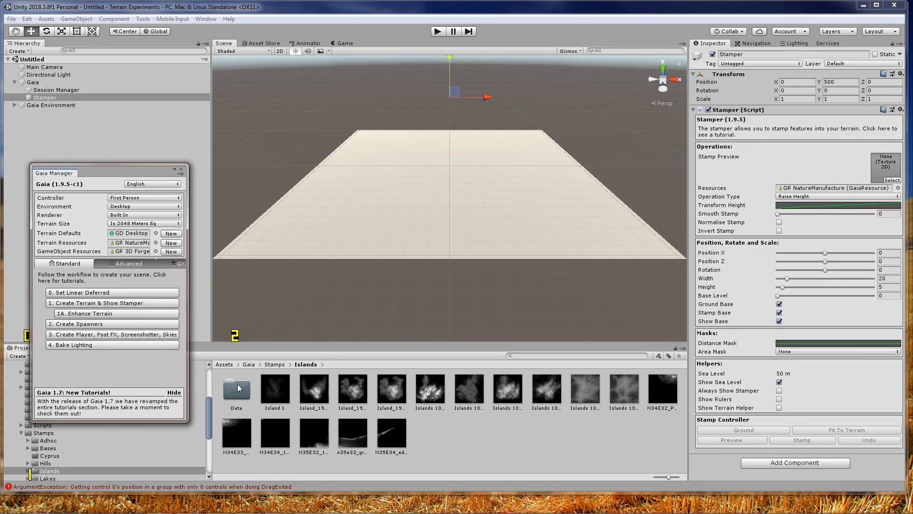
mouse_move(565, 437)
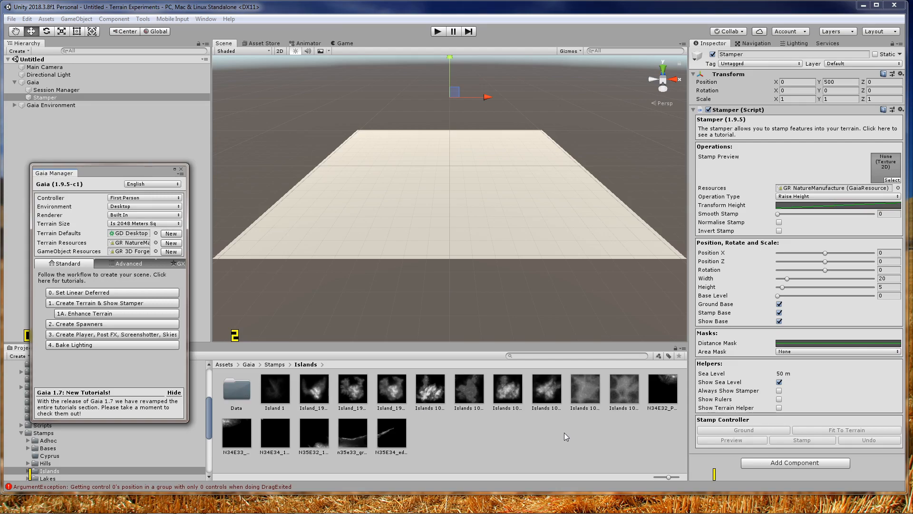
mouse_move(287, 472)
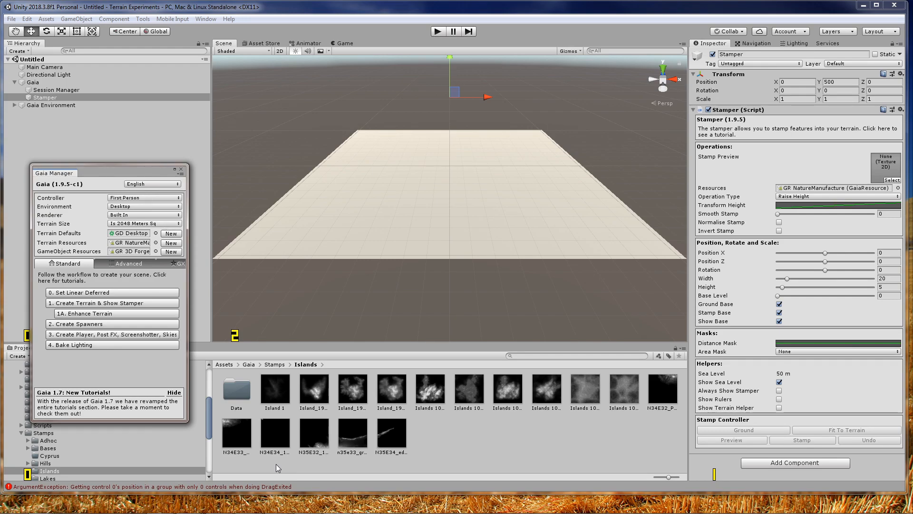
mouse_move(554, 461)
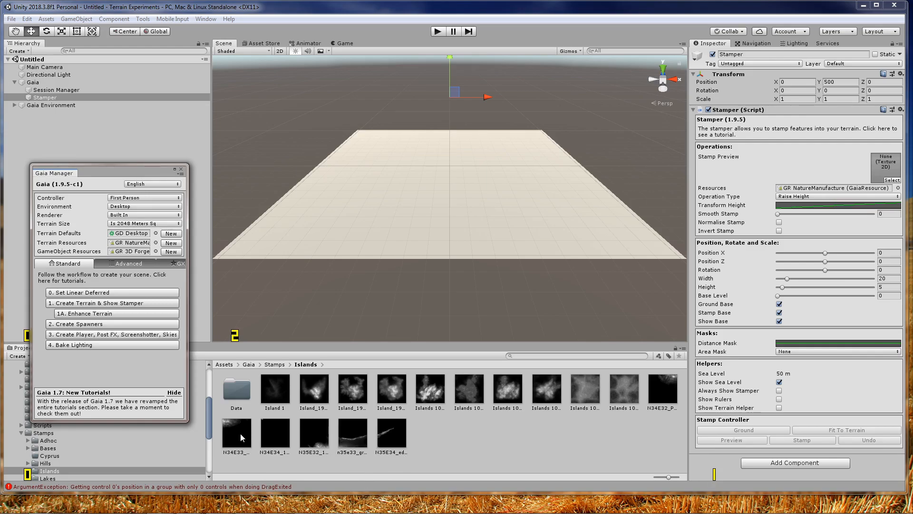
mouse_move(347, 437)
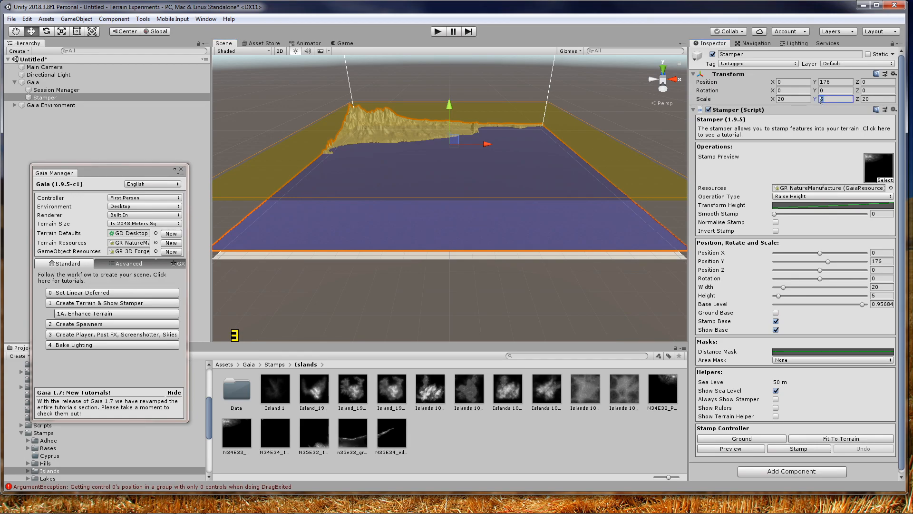
- Set the island stamp's height scale to 2 in the Inspector
type("2")
left_click(836, 81)
type("101")
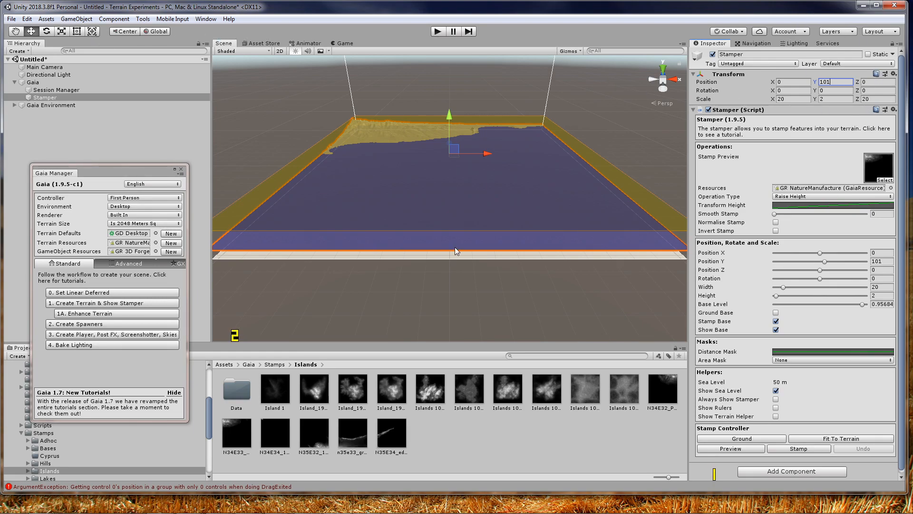
- Stamp the island shape onto the Gaia terrain
left_click(799, 448)
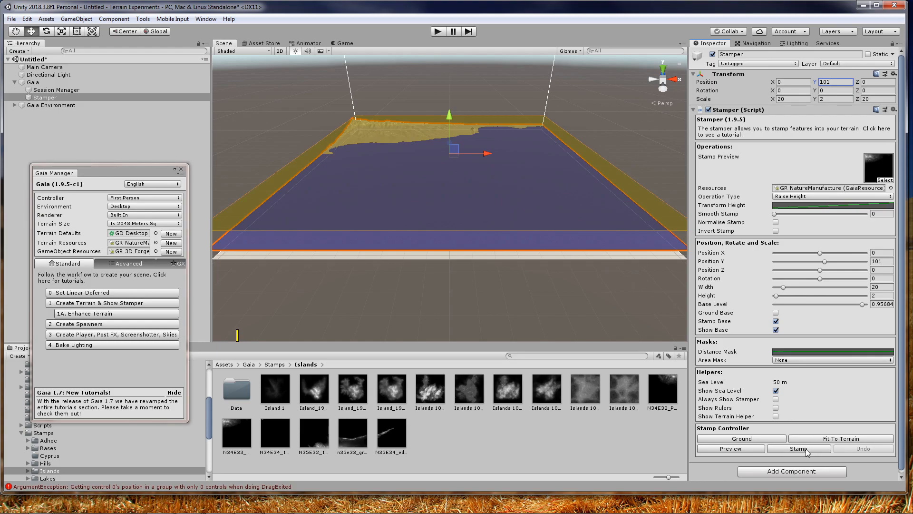
left_click(799, 448)
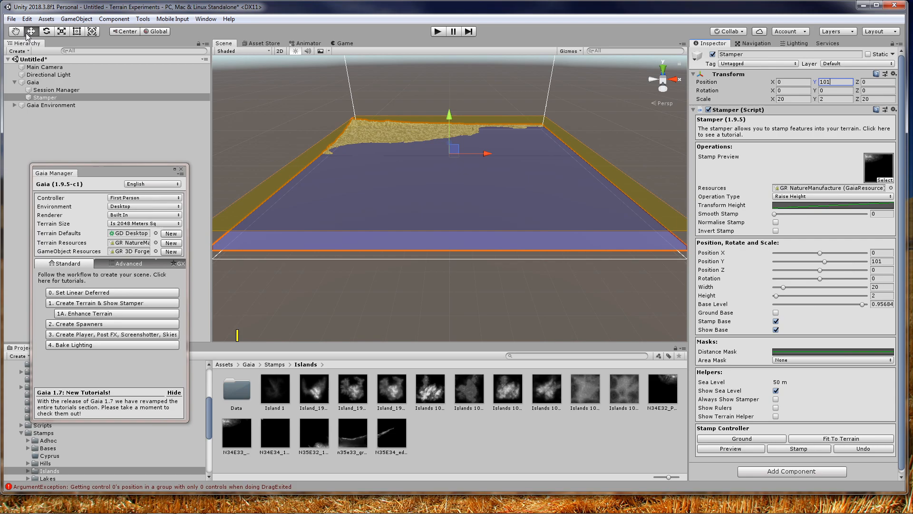
left_click(10, 19)
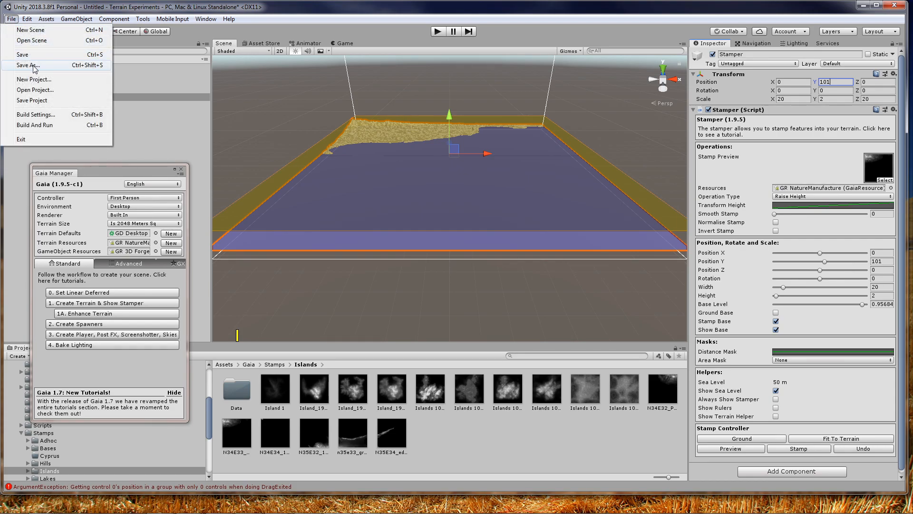
- Save the scene as Cyprus_N34E33.unity in Assets/Scenes
left_click(26, 64)
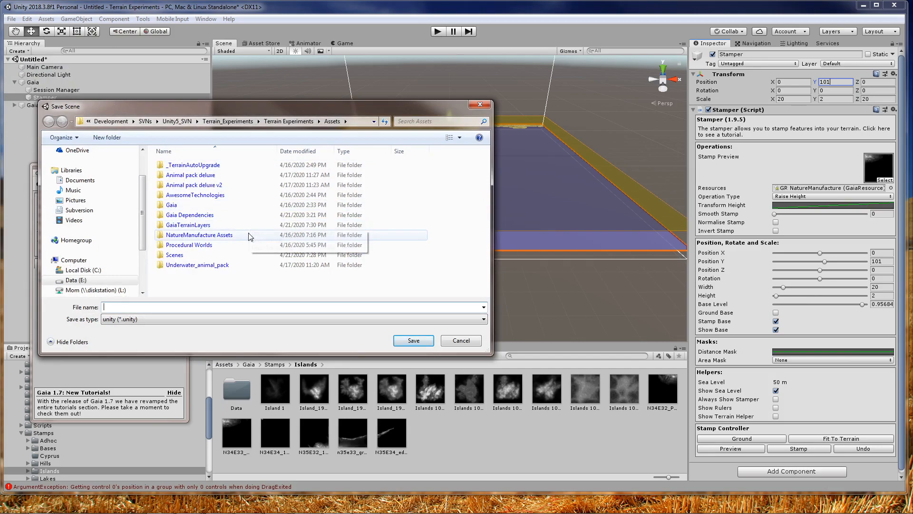
left_click(197, 264)
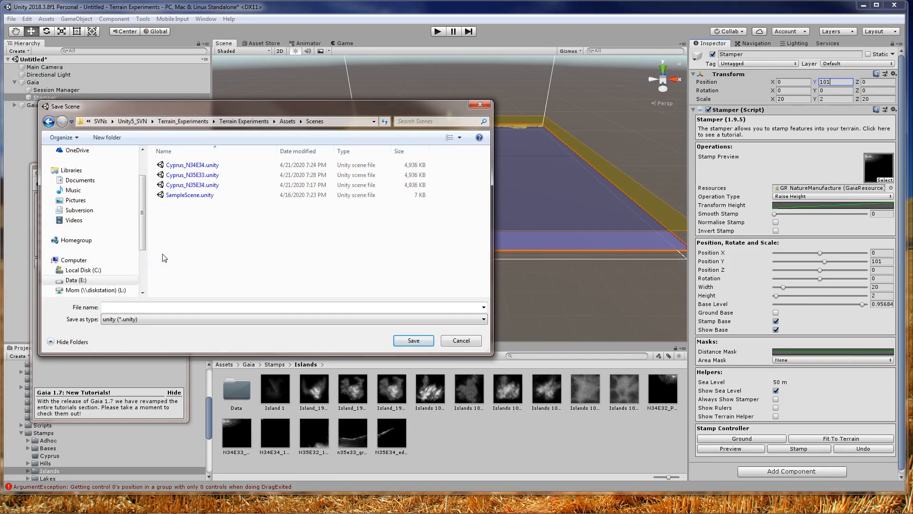
left_click(192, 174)
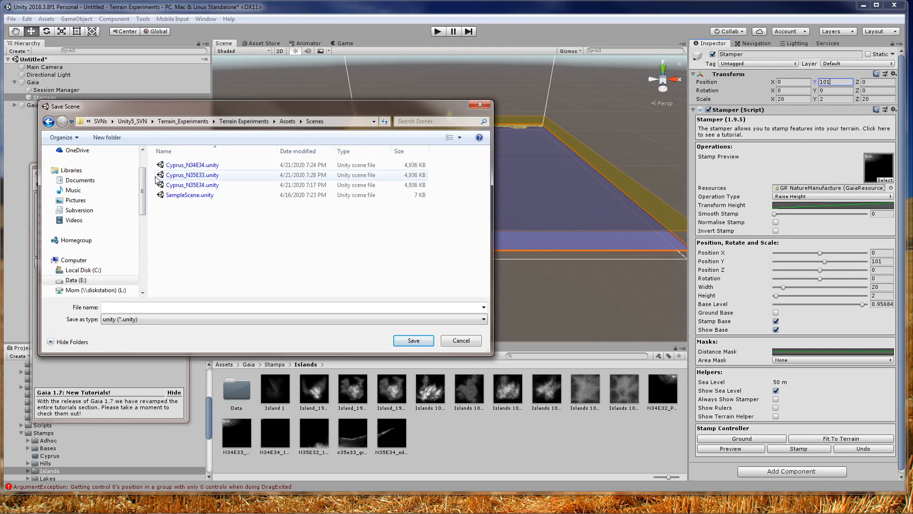
mouse_move(192, 175)
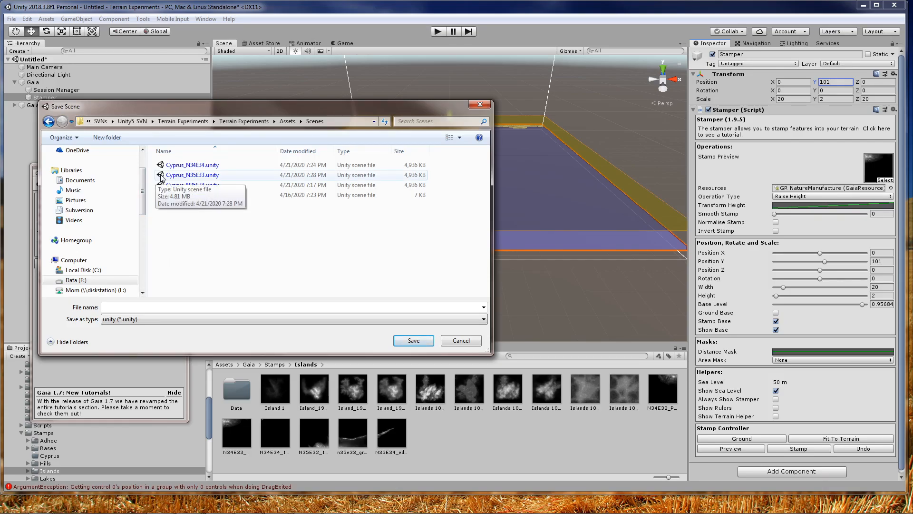
left_click(193, 175)
type("Cyprus_N34E33.unity")
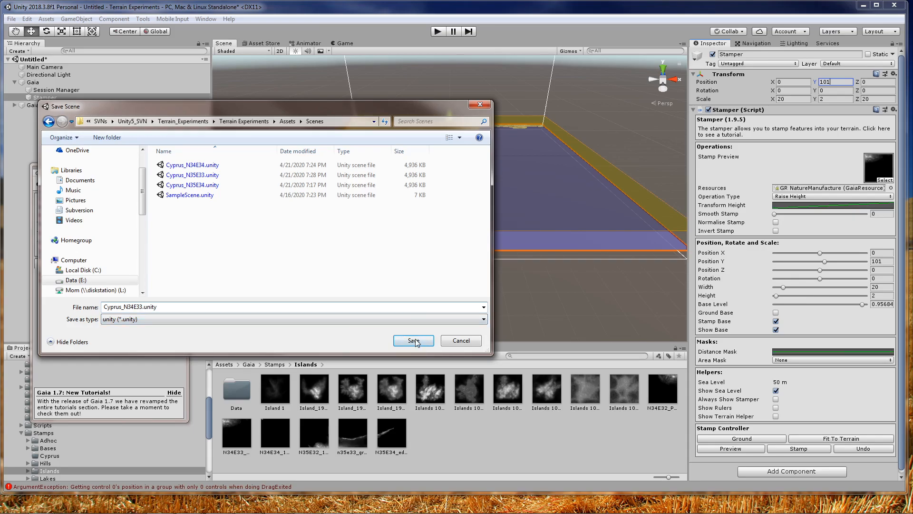
left_click(413, 341)
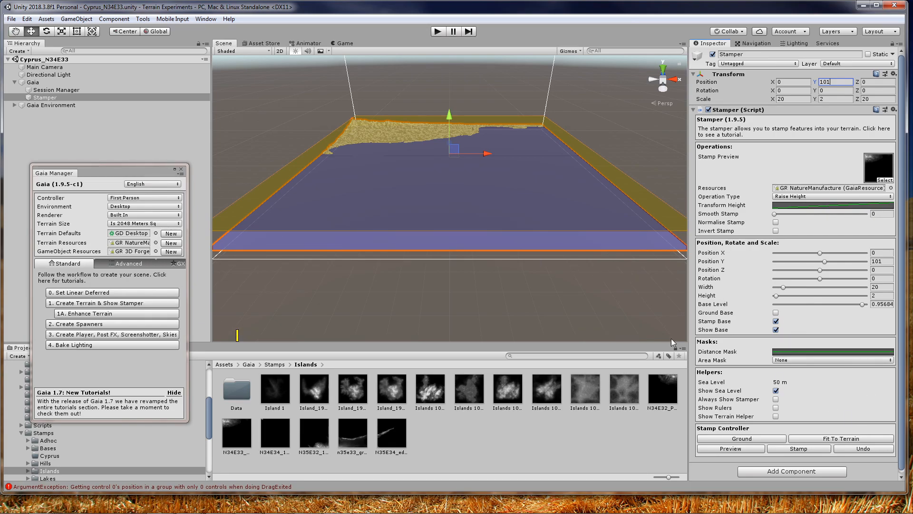
mouse_move(615, 181)
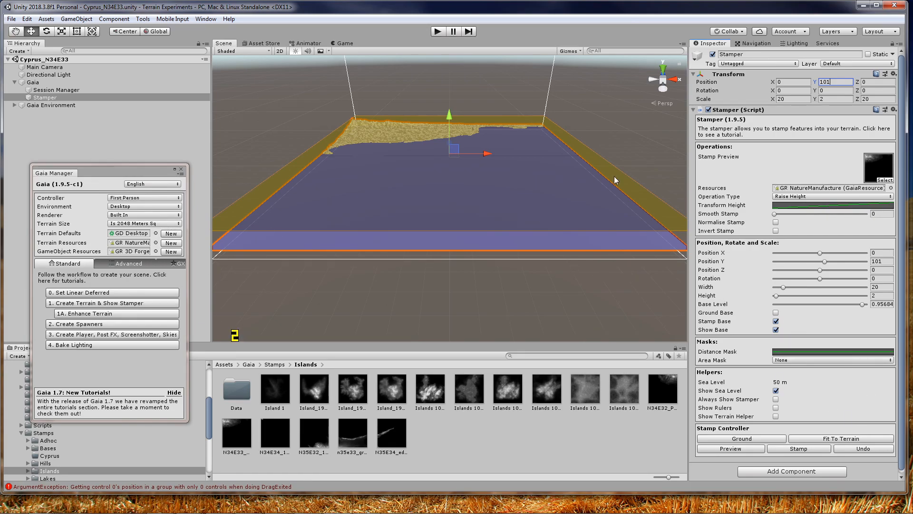